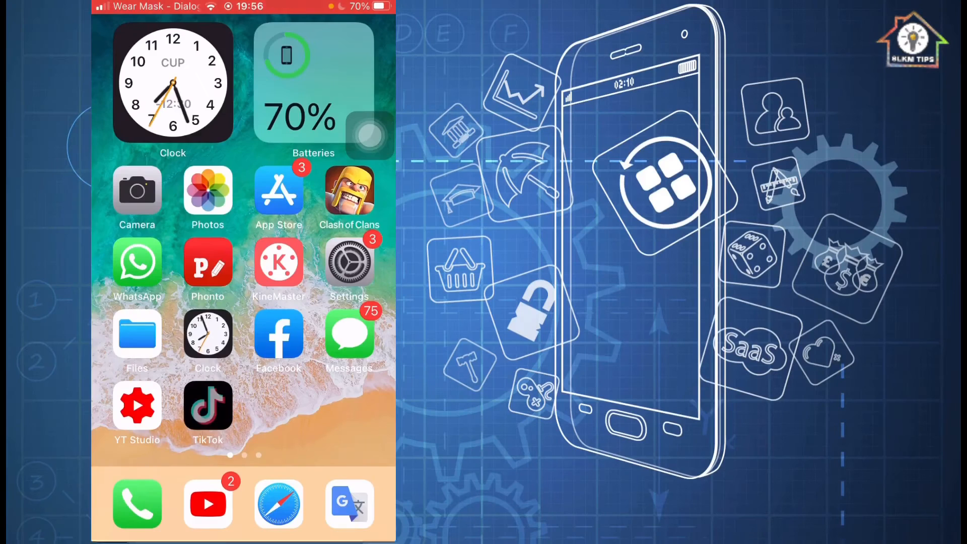
- Launch TikTok and go to your own profile page from the For You feed
click(207, 405)
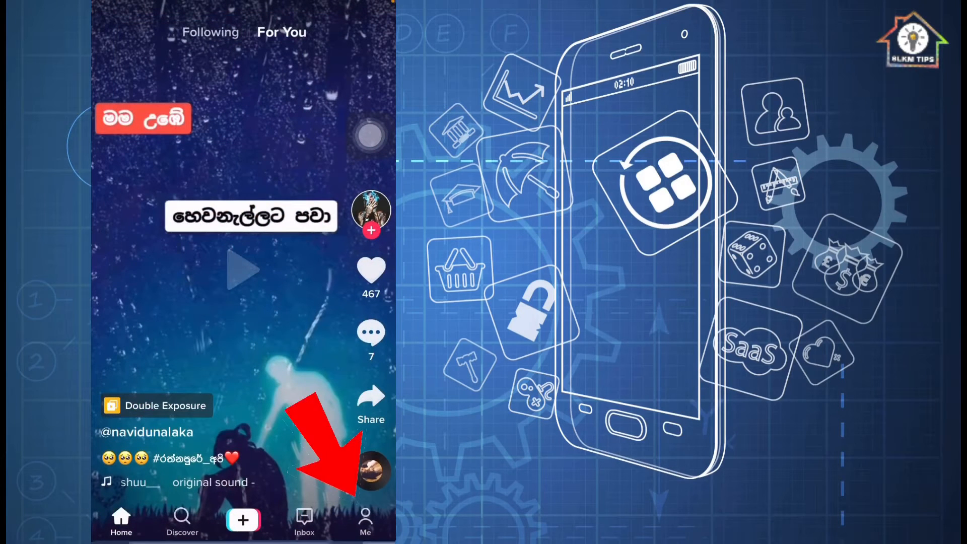
click(365, 520)
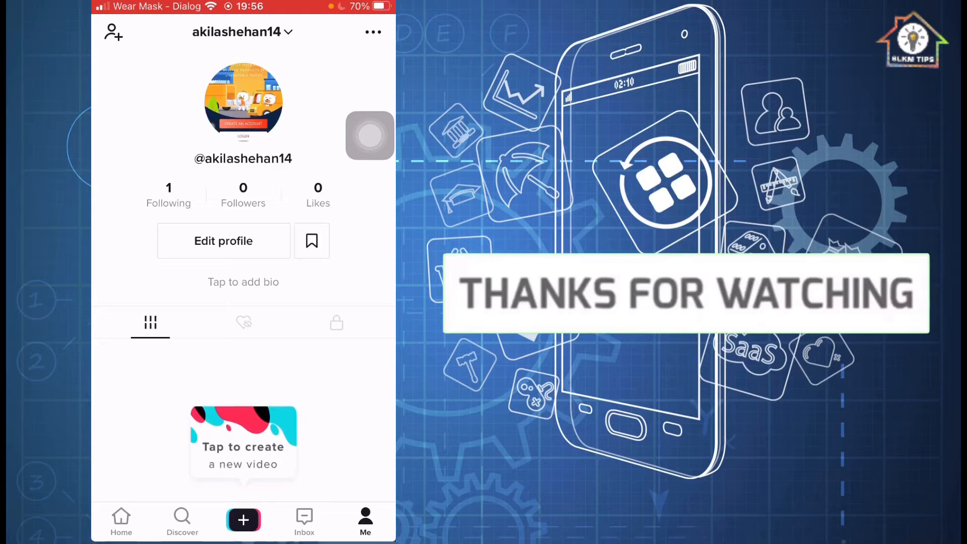
- Reach Security and login from the settings menu to get to 2-step verification
click(373, 31)
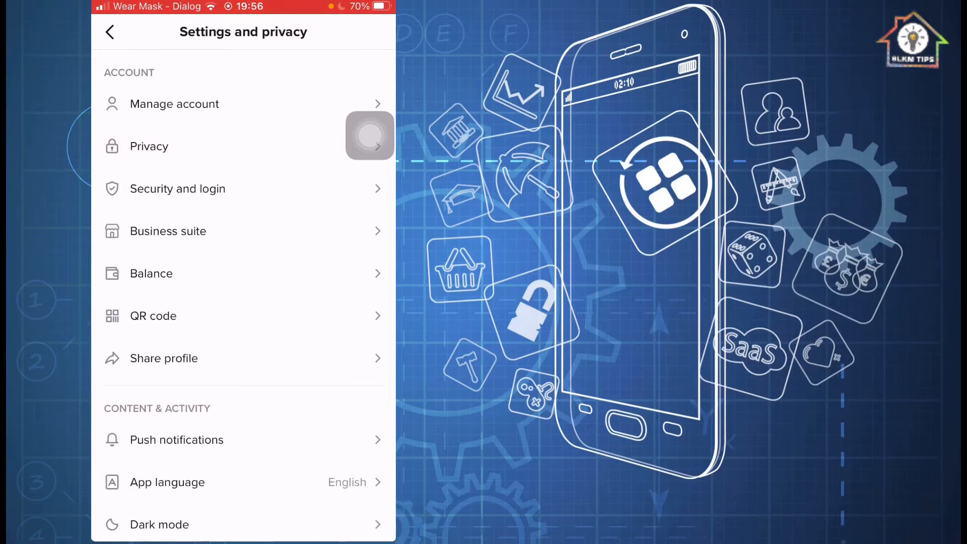
click(178, 188)
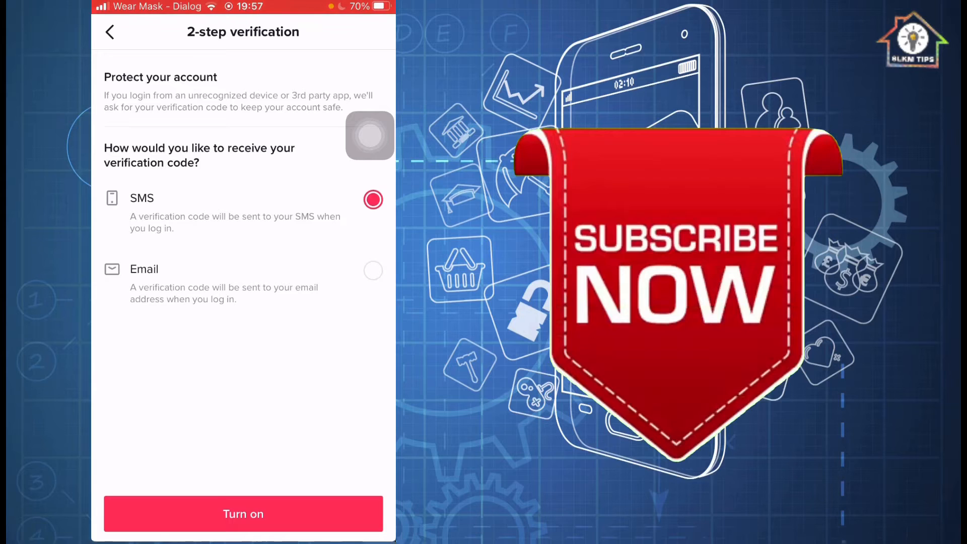
click(373, 270)
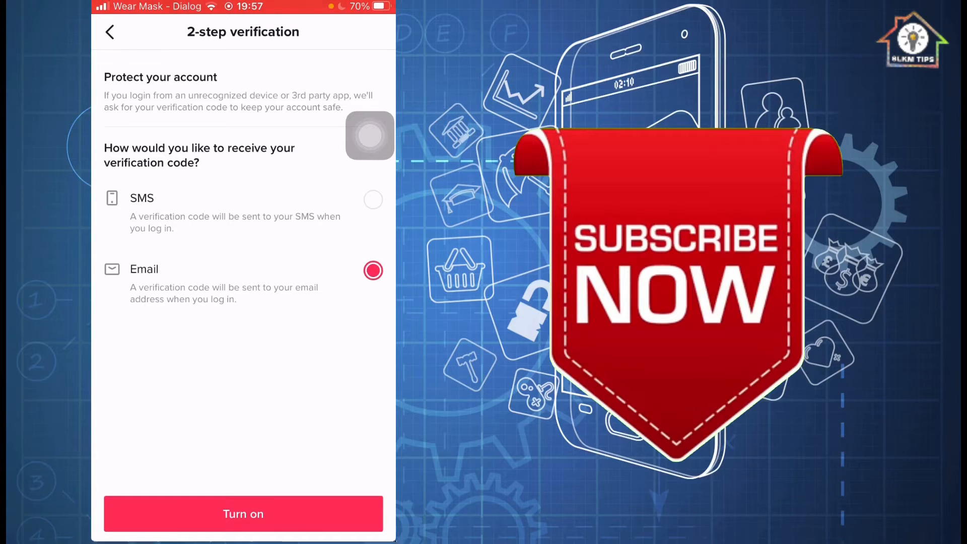
click(373, 199)
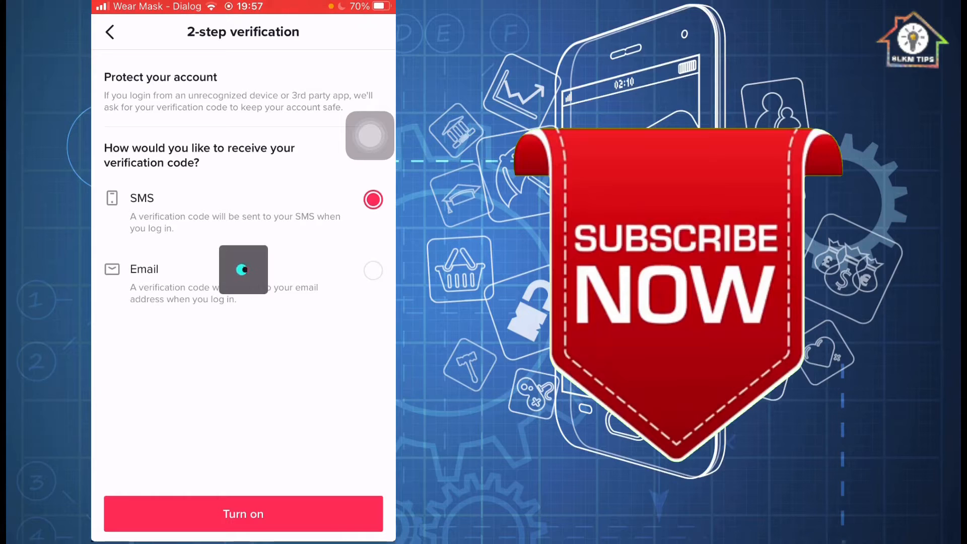
- Back out of the 2-step verification screen to the profile page
click(243, 514)
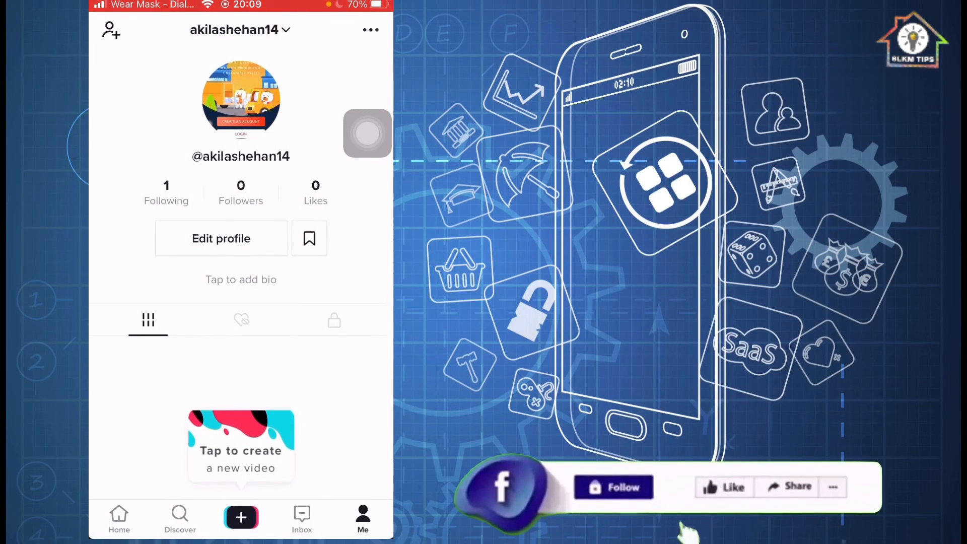
click(614, 487)
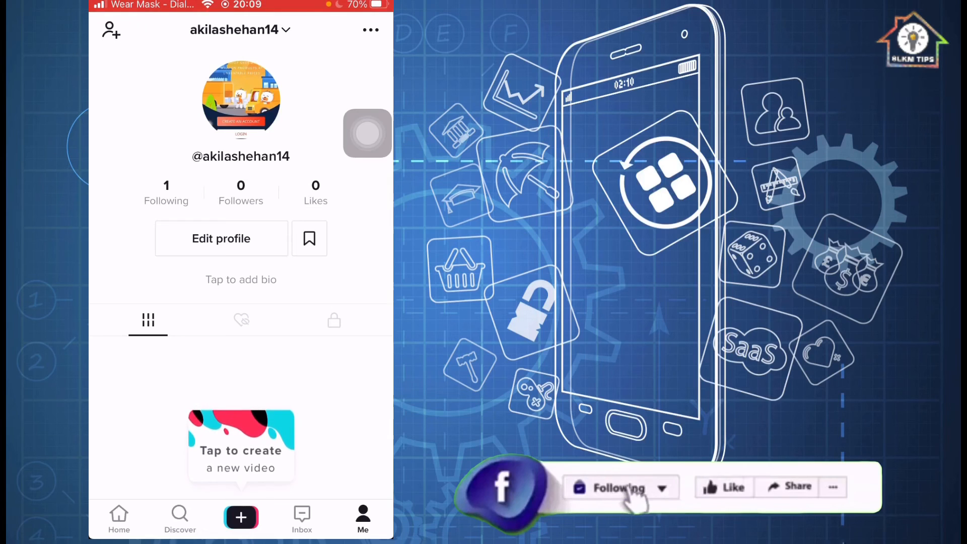
mouse_move(738, 500)
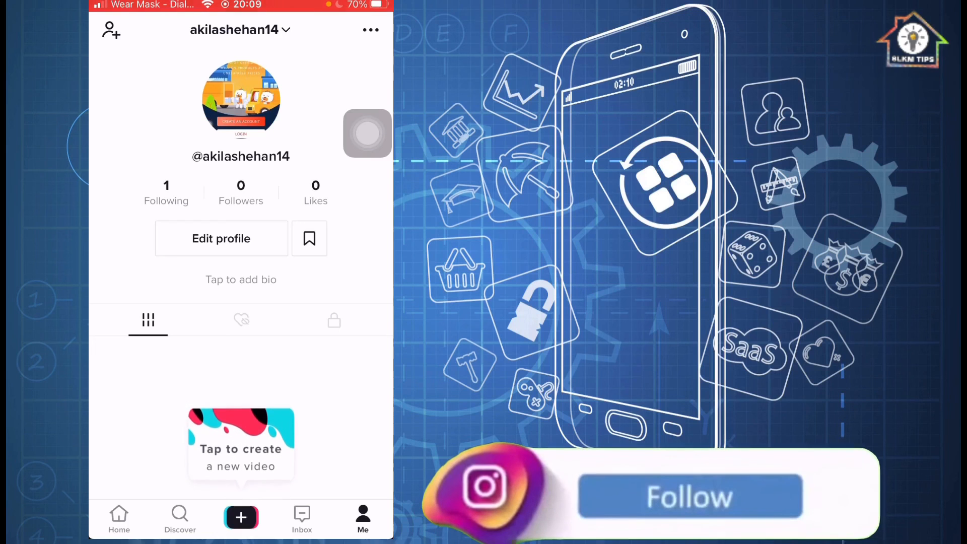
click(690, 497)
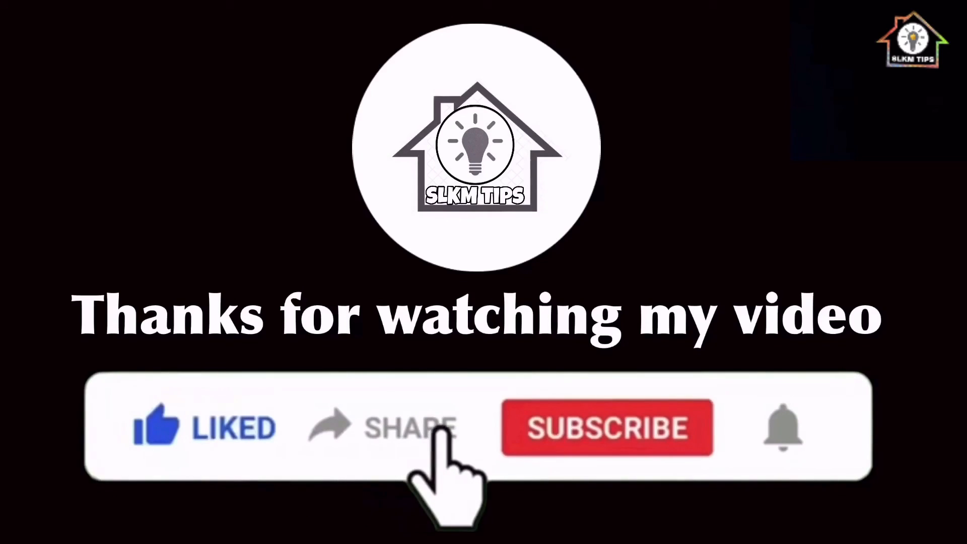
click(606, 427)
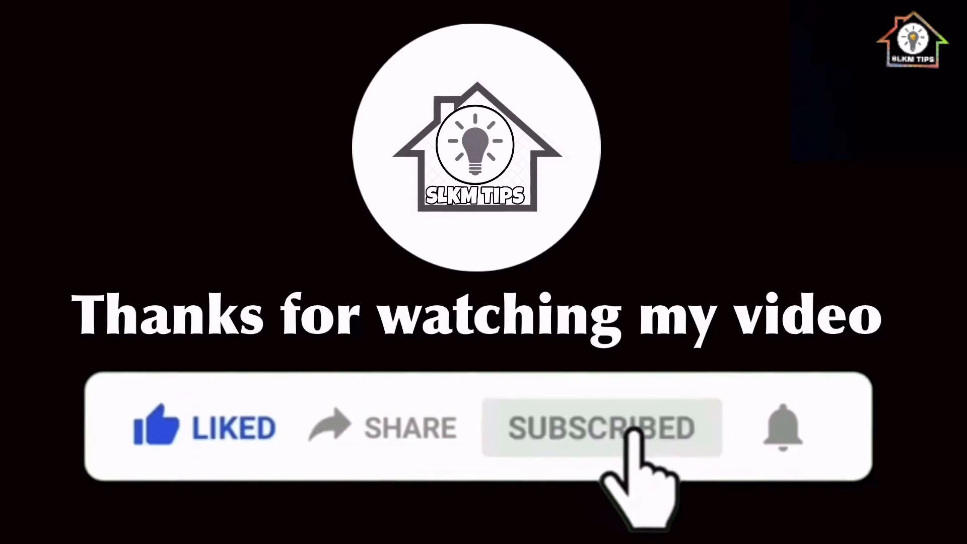